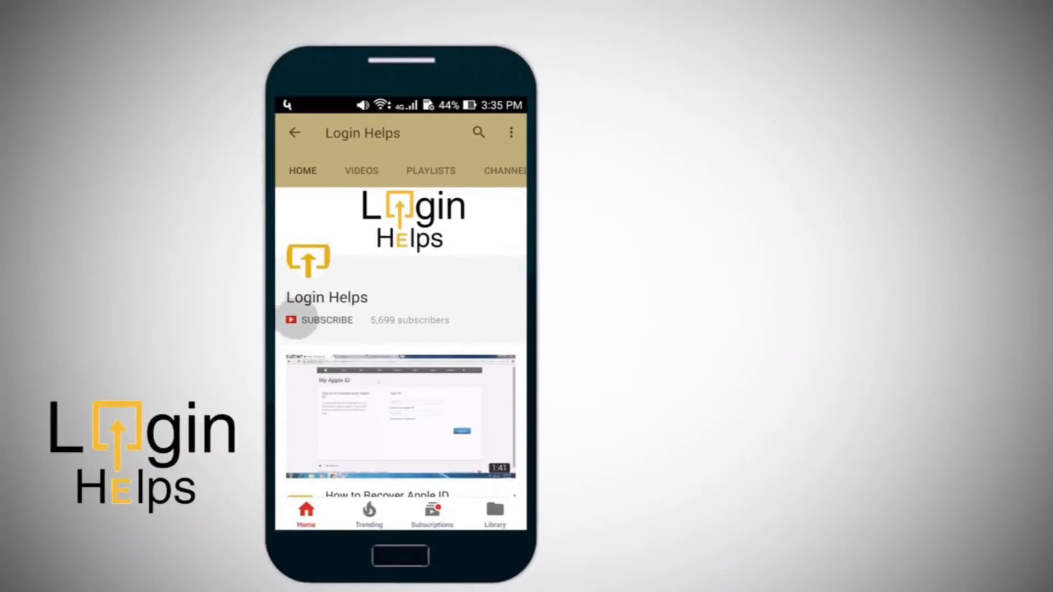
Launch Google Chrome from the desktop and land on disneyplus.com
left_click(327, 319)
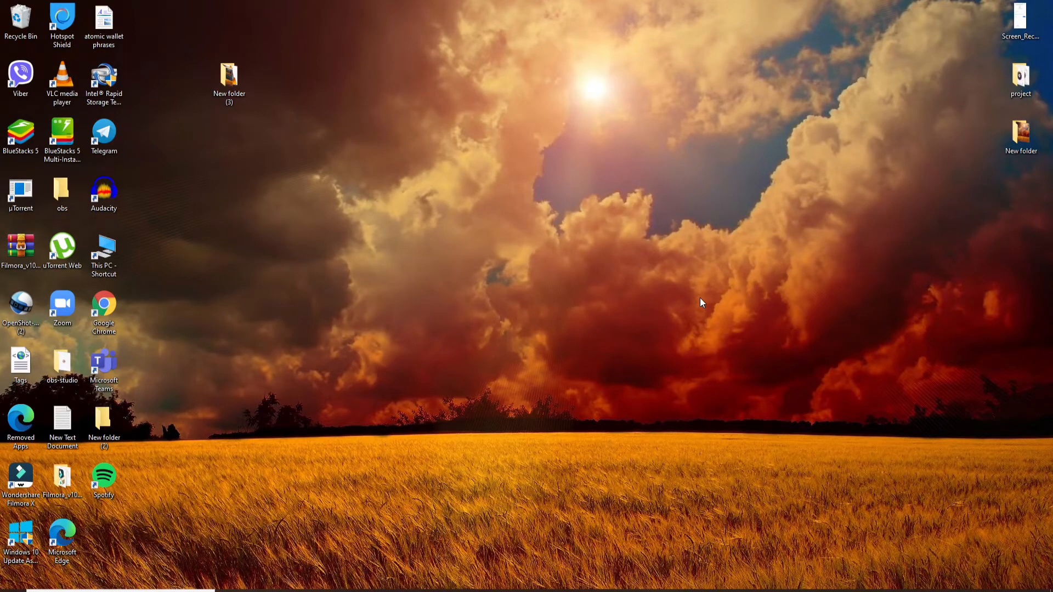
mouse_move(451, 450)
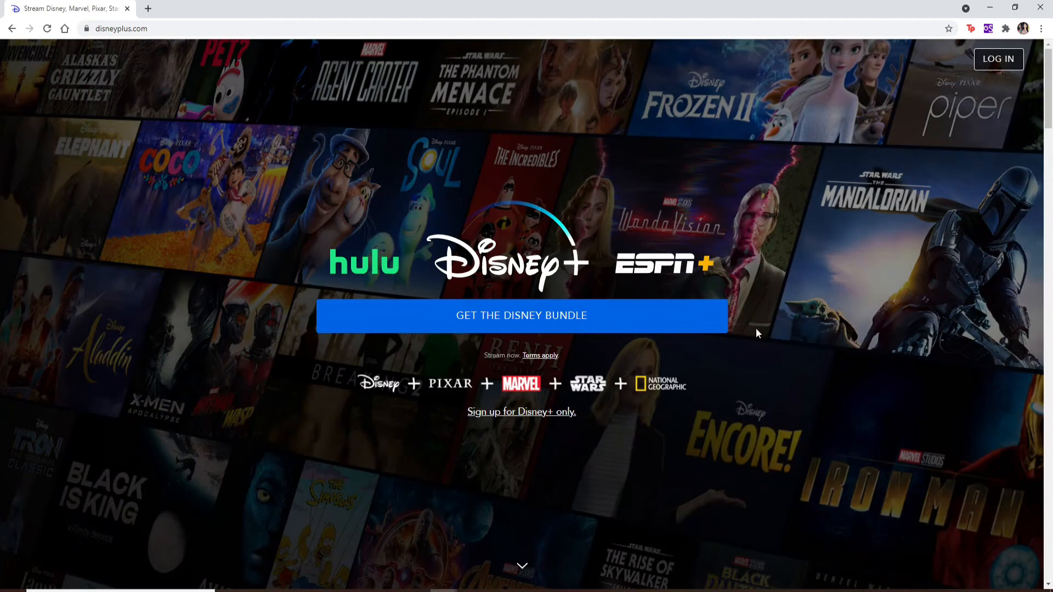
mouse_move(711, 205)
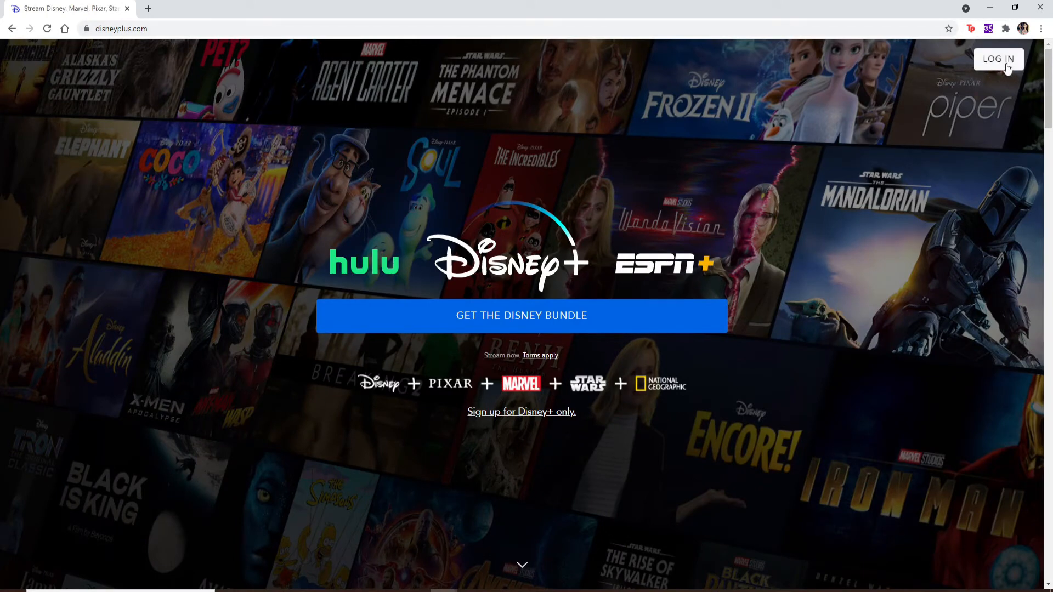
Go to the account login page via LOG IN at the top right
left_click(999, 59)
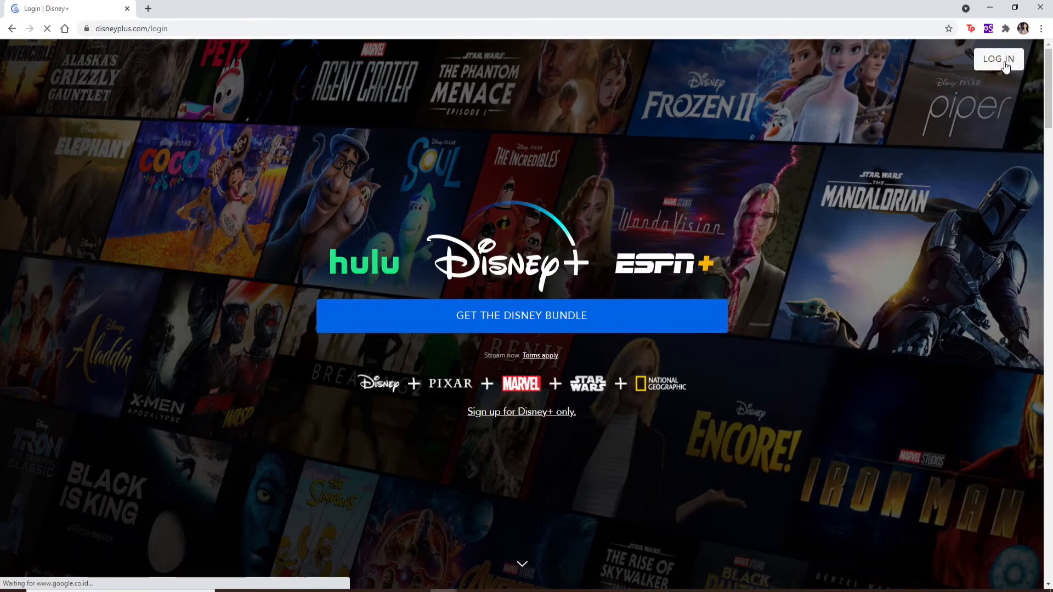
Enter the saved account email via autofill (starting 'rup') and continue to the next login step
left_click(998, 60)
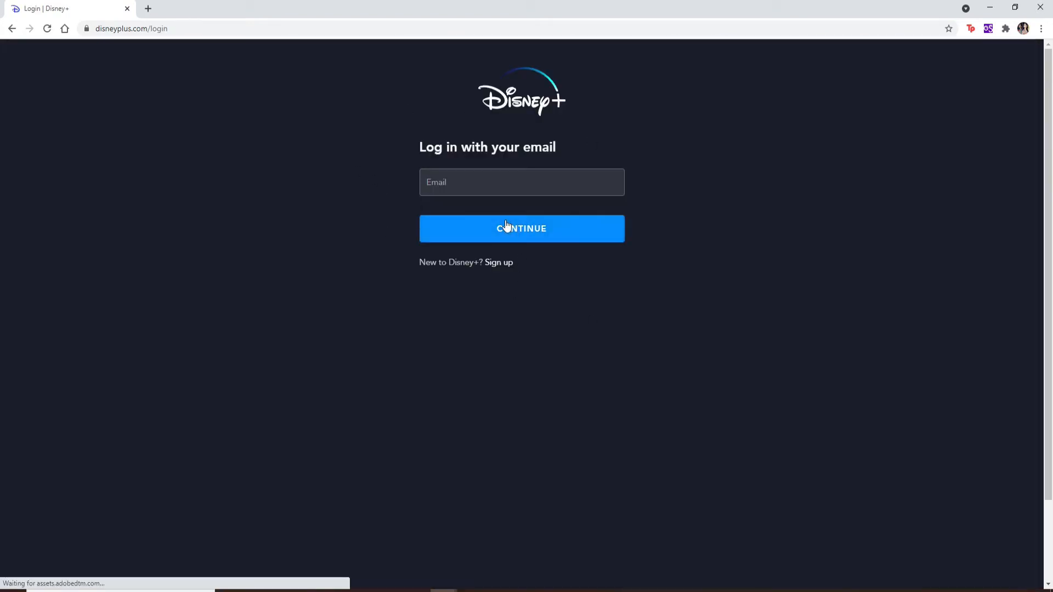
left_click(521, 182)
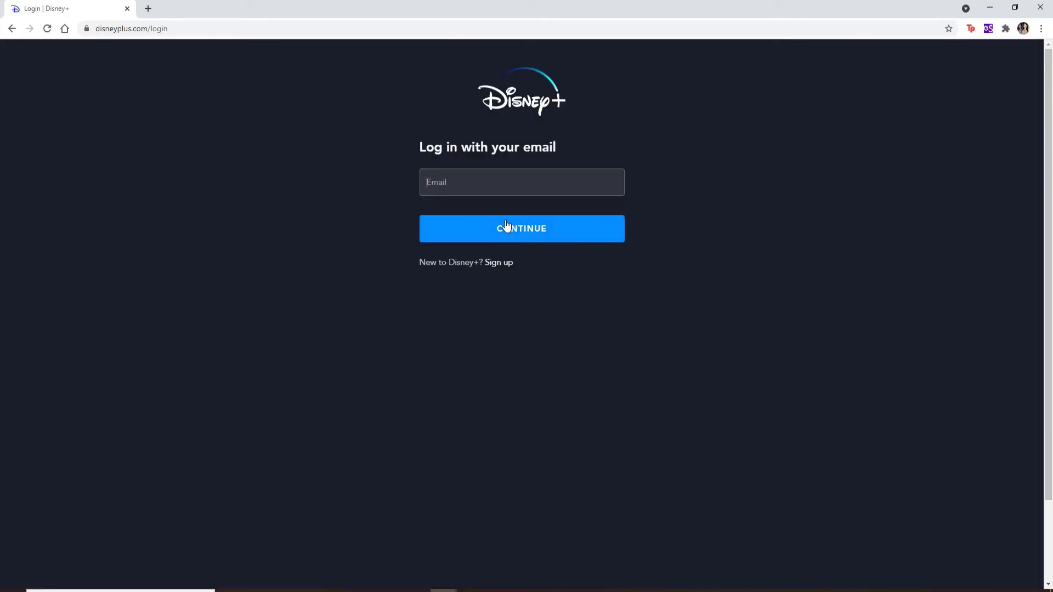
type("rup")
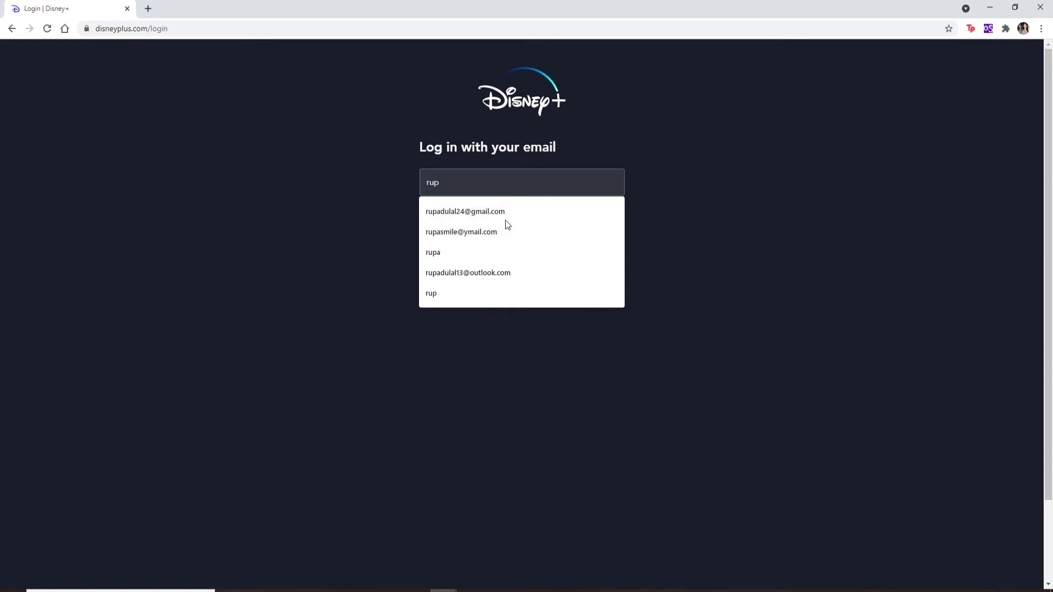
left_click(466, 210)
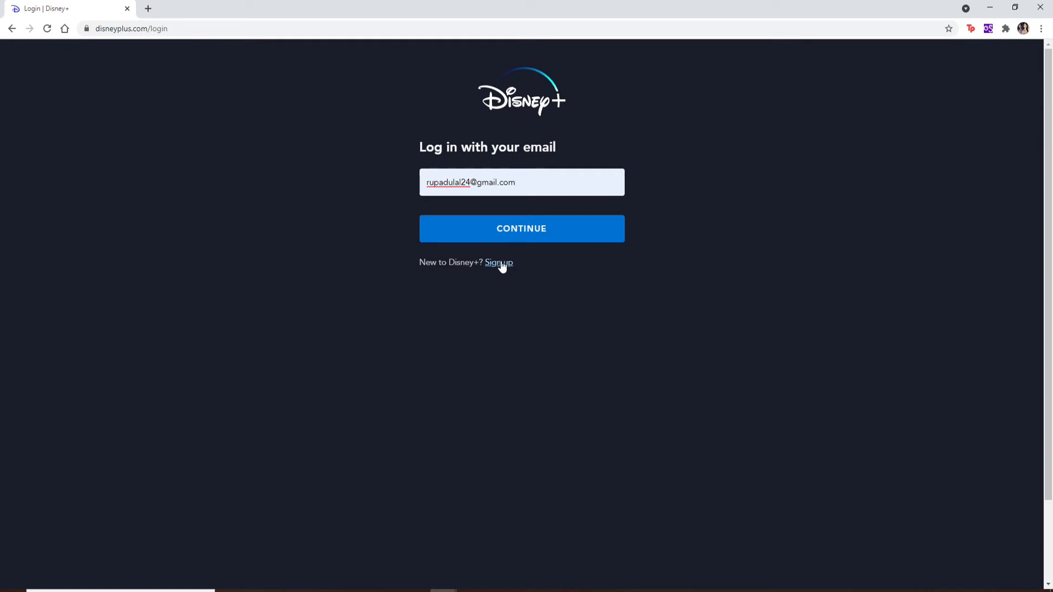
mouse_move(503, 265)
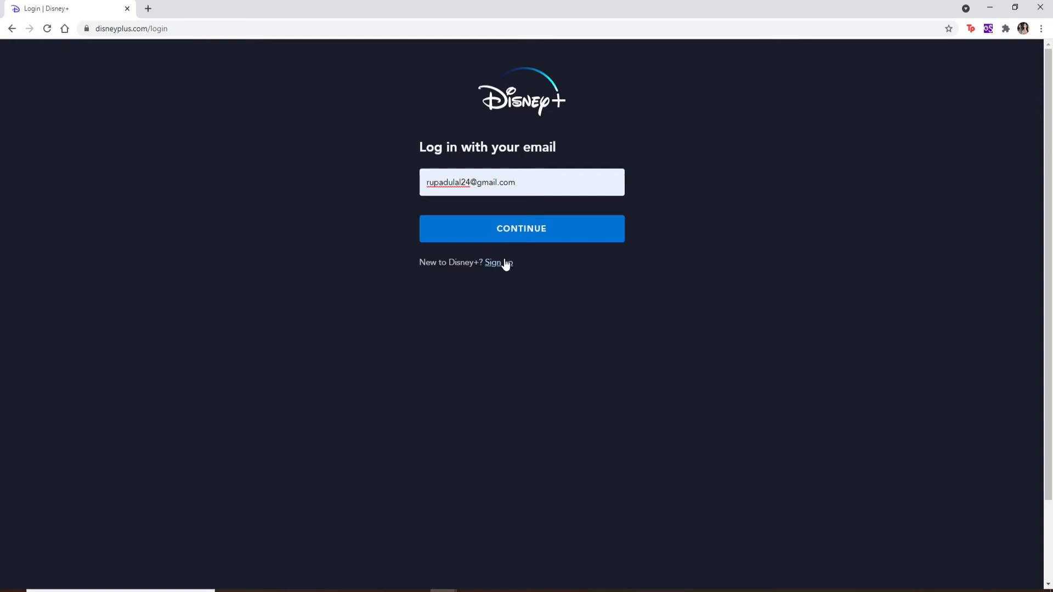
left_click(522, 228)
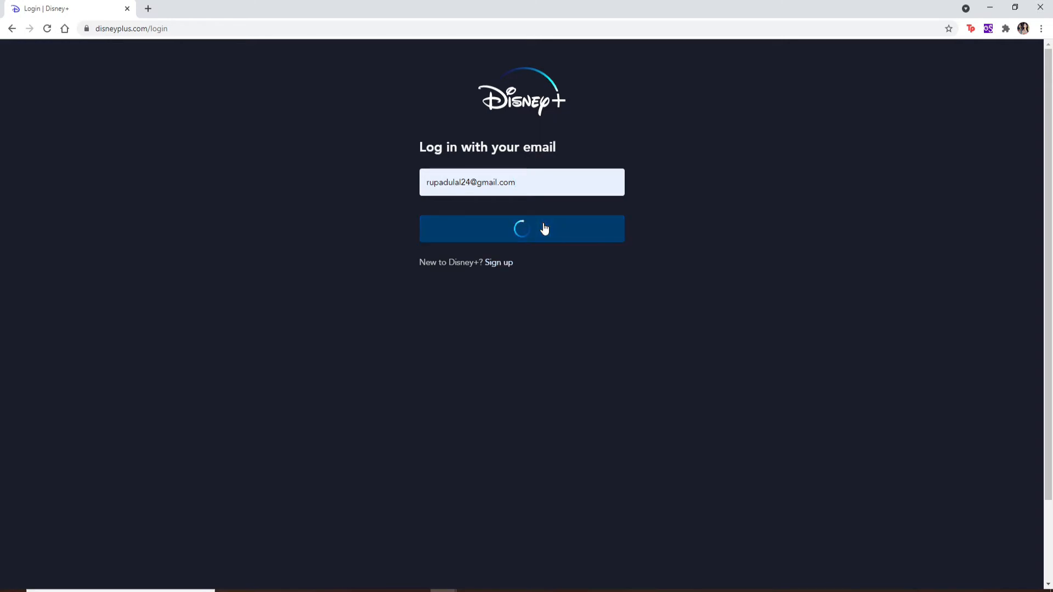
Fill in the account password on the Enter your password page
left_click(521, 230)
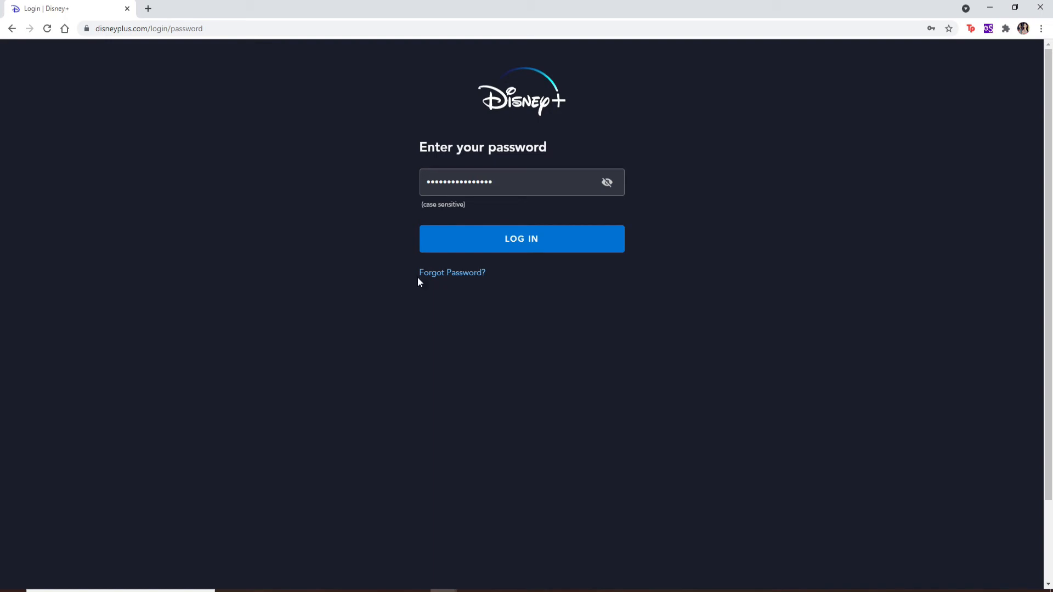
mouse_move(452, 273)
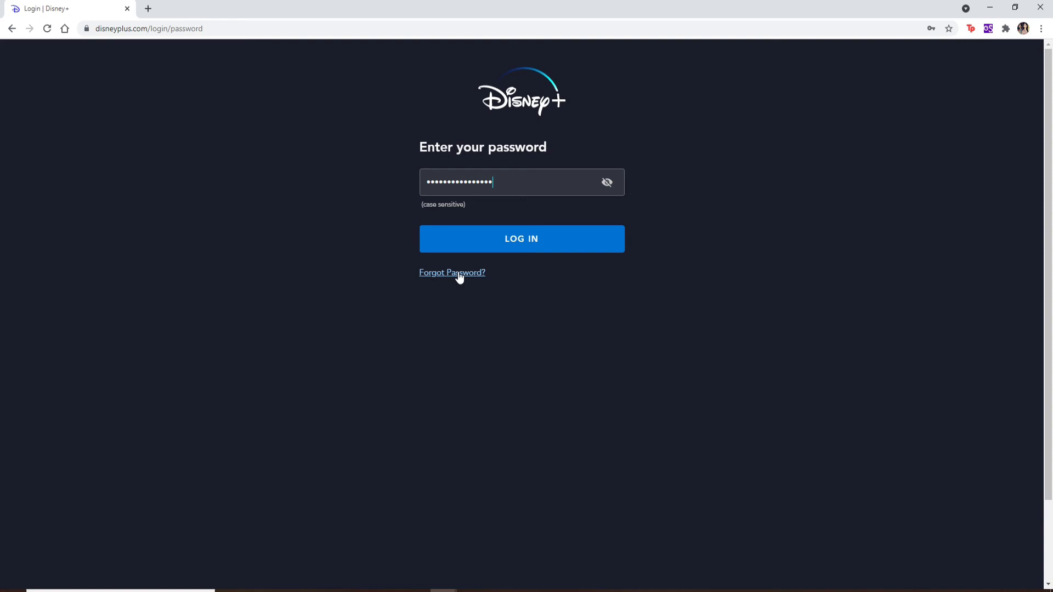
mouse_move(513, 175)
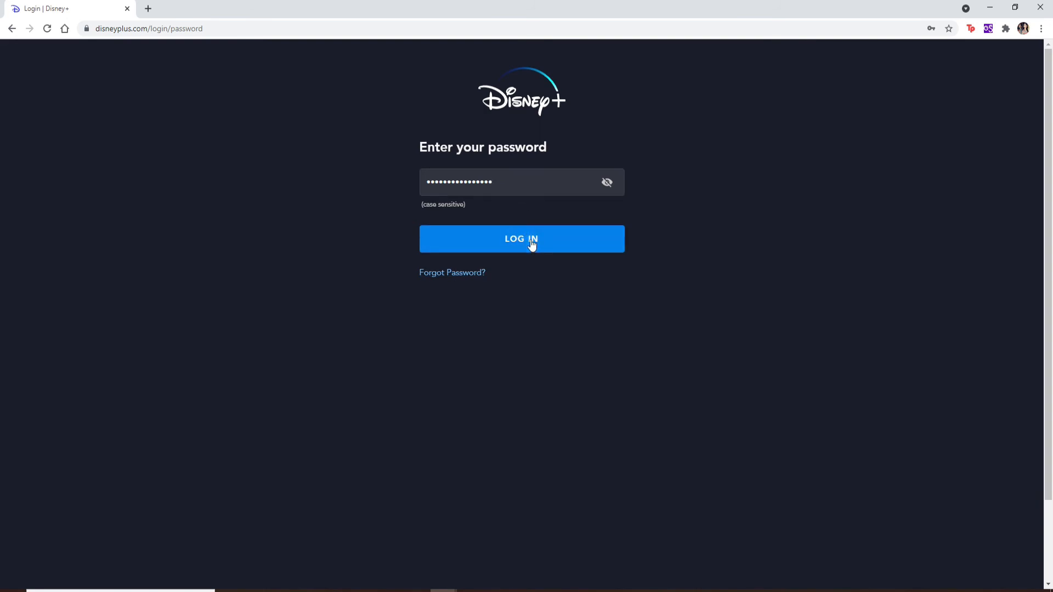
Sign in with the password and land on the complete-purchase subscription page
left_click(521, 239)
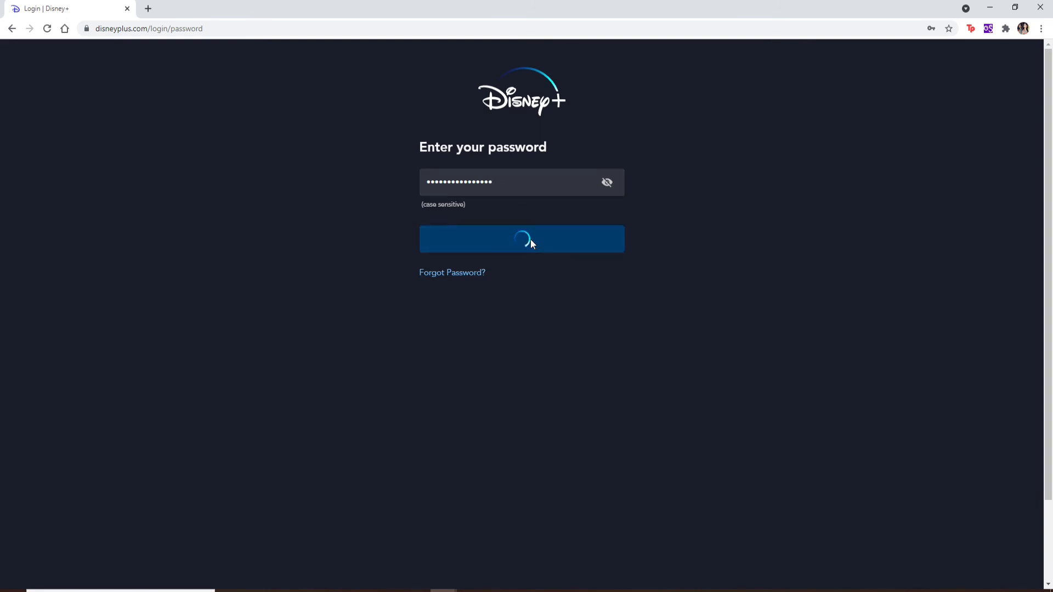
left_click(522, 239)
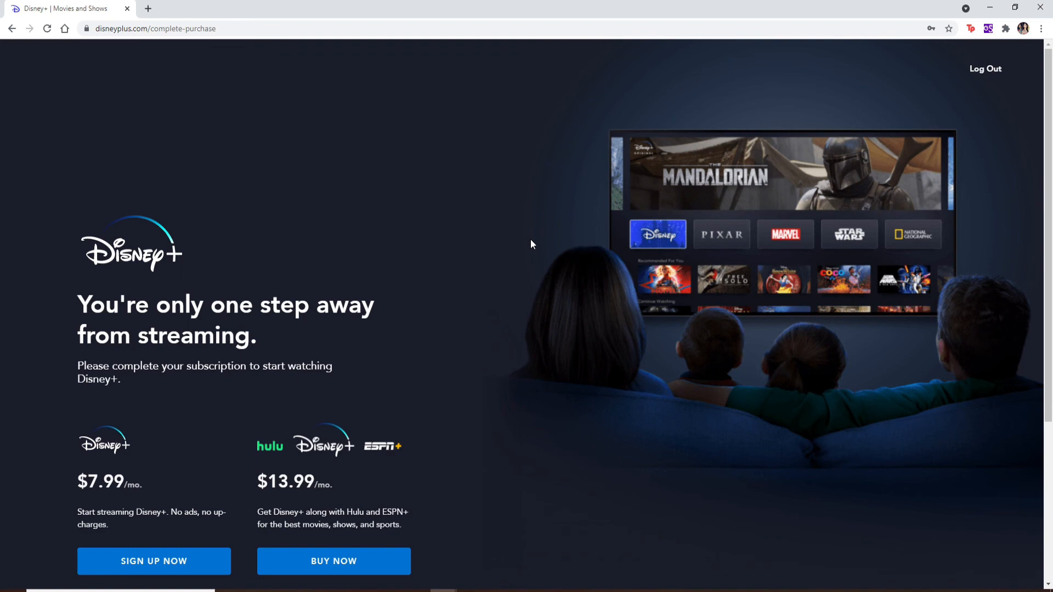